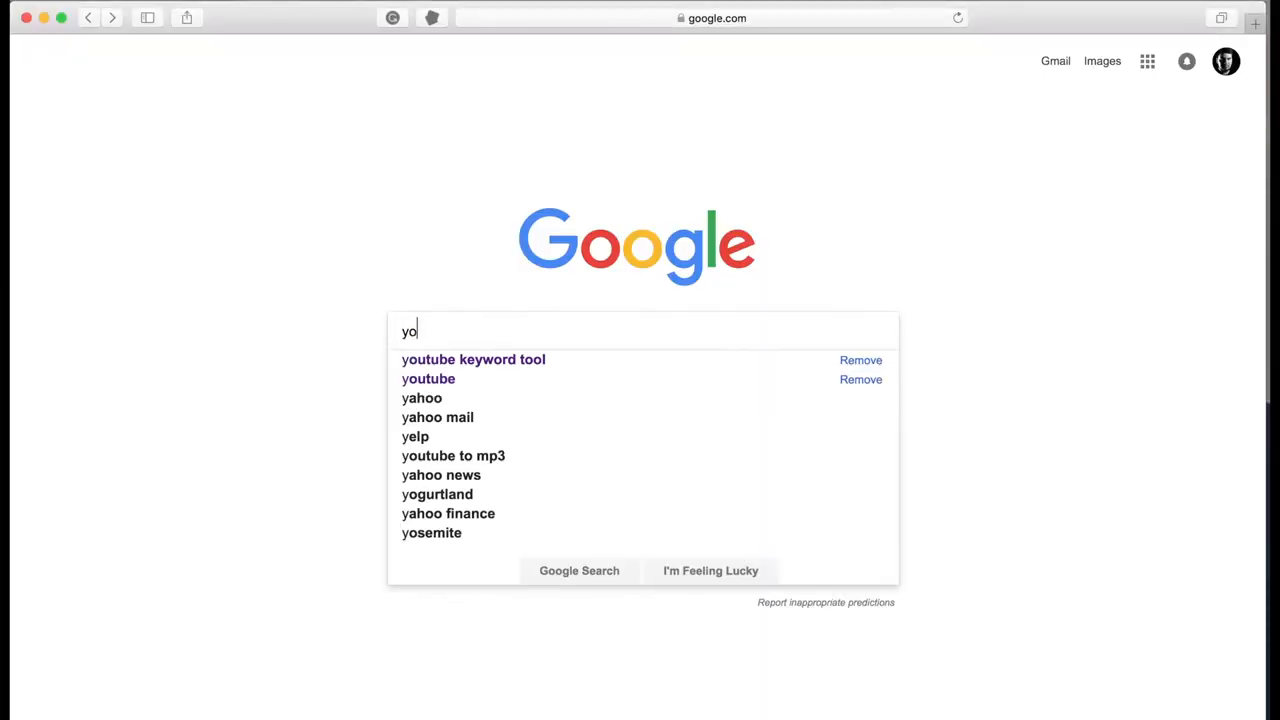
Go to YouTube and look through the 'how to create a thumbnail' tutorial results.
{"action": "left_click", "coordinate": [428, 380]}
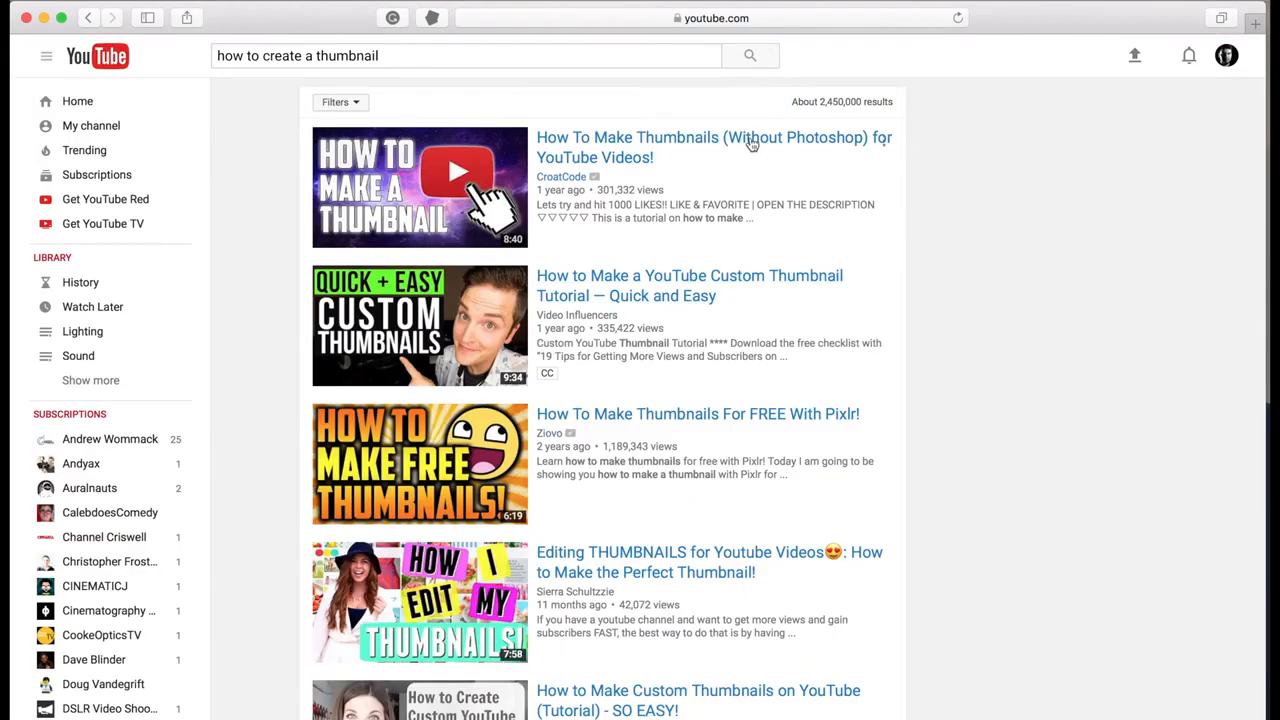
{"action": "mouse_move", "coordinate": [1136, 544]}
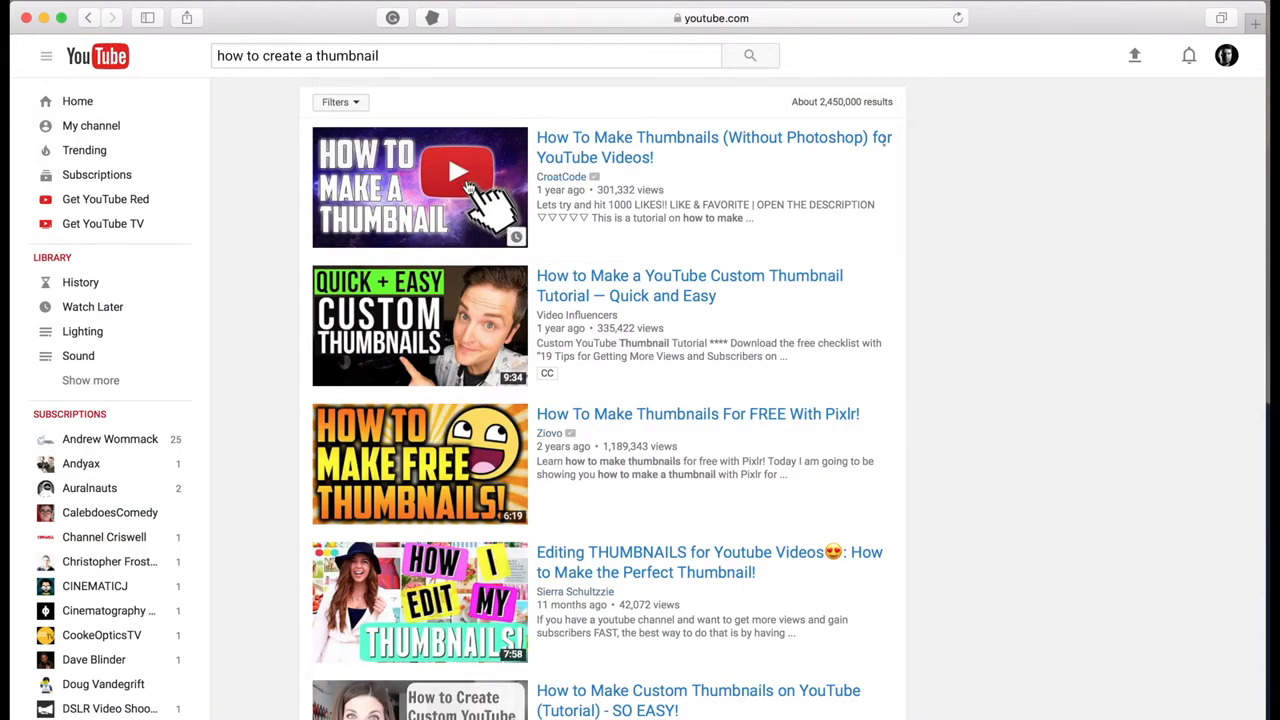
{"action": "scroll", "scroll_direction": "down", "scroll_amount": 3}
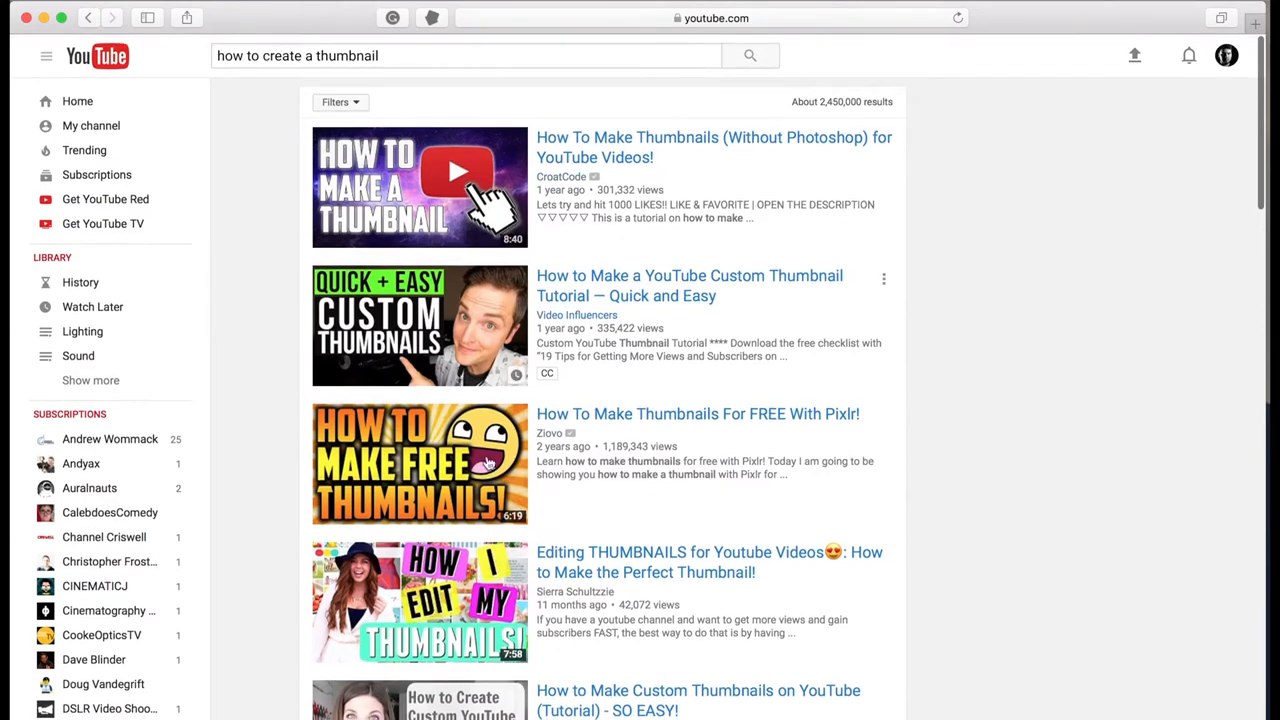
{"action": "scroll", "scroll_direction": "down", "scroll_amount": 3}
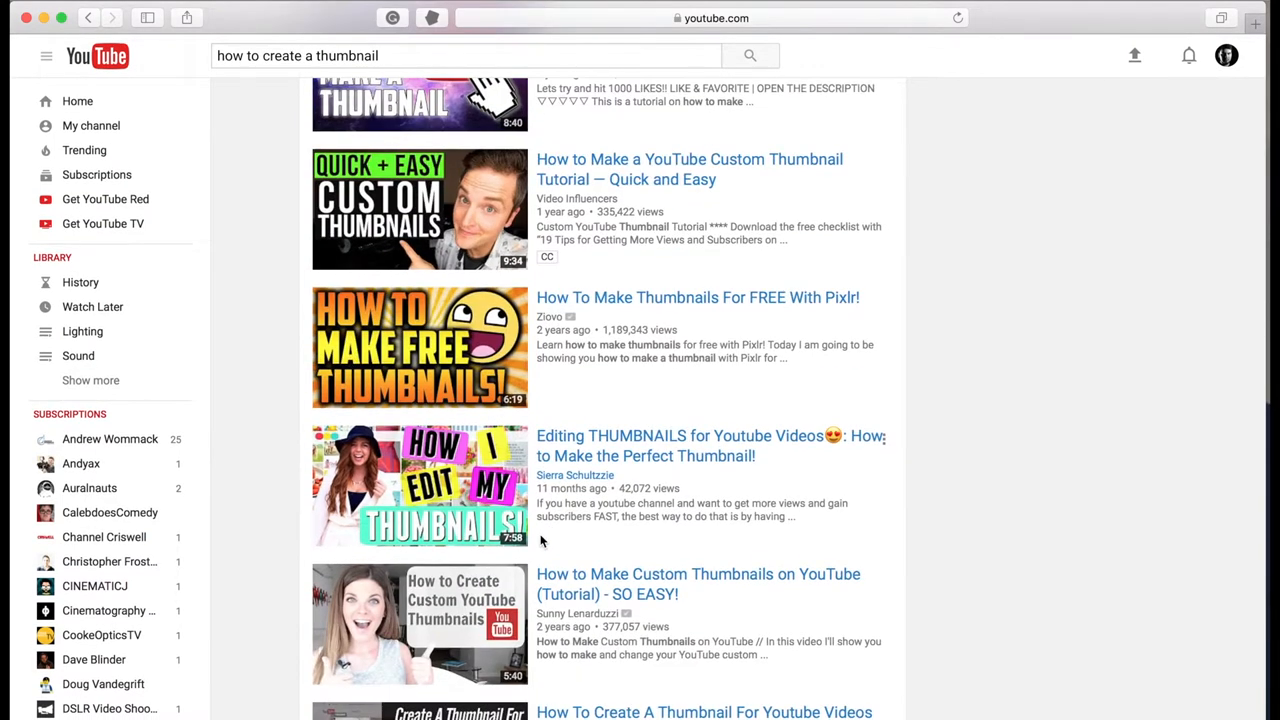
{"action": "scroll", "scroll_direction": "down", "scroll_amount": 3}
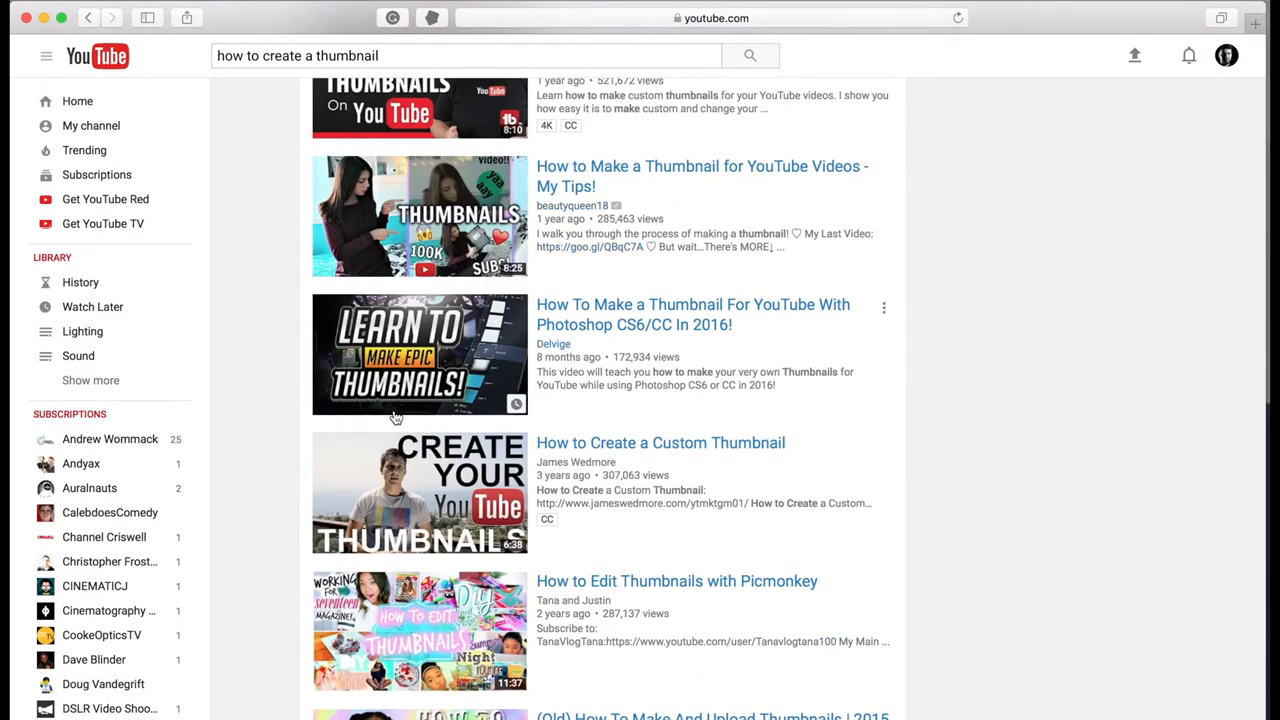
{"action": "scroll", "scroll_direction": "down", "scroll_amount": 3}
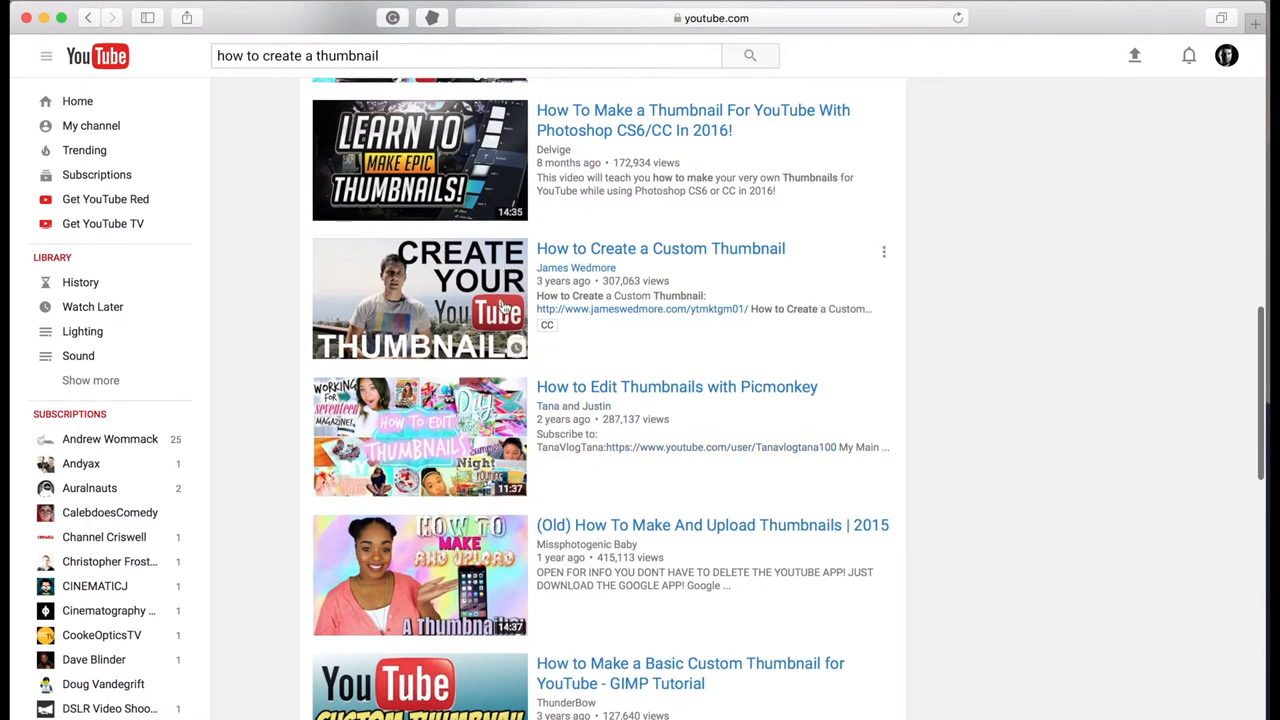
{"action": "scroll", "scroll_direction": "down", "scroll_amount": 3}
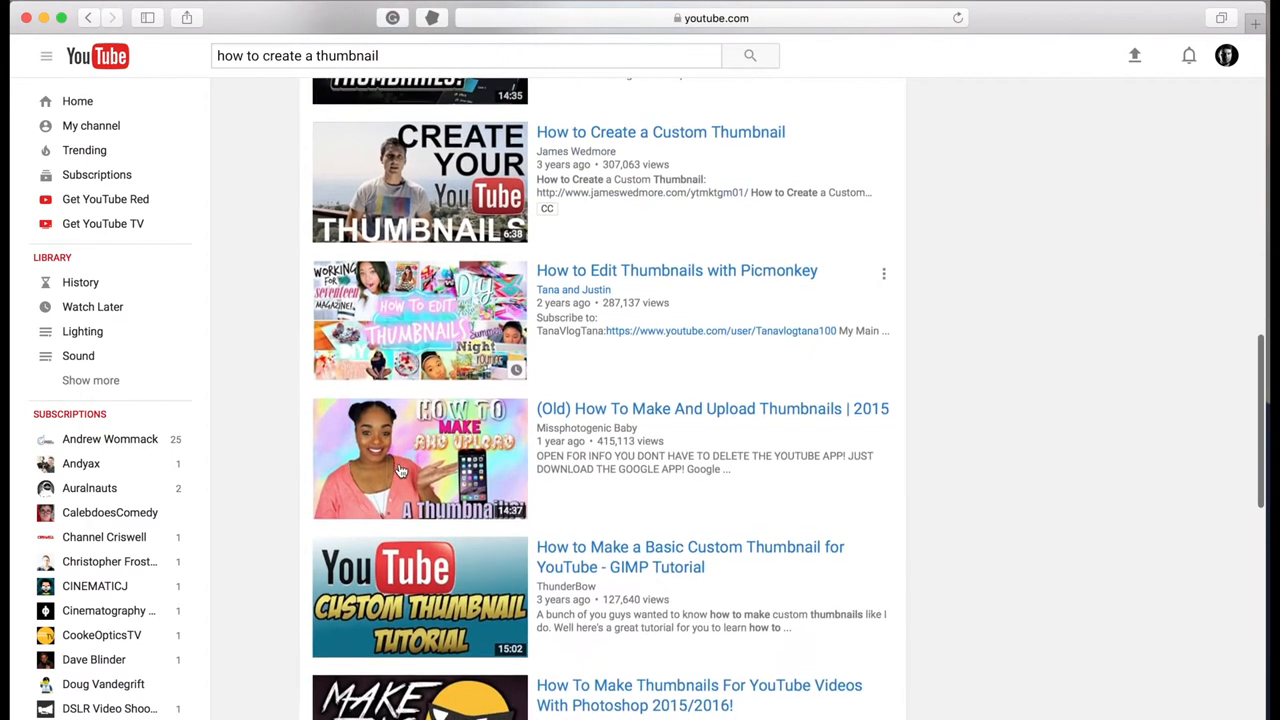
{"action": "scroll", "scroll_direction": "down", "scroll_amount": 3}
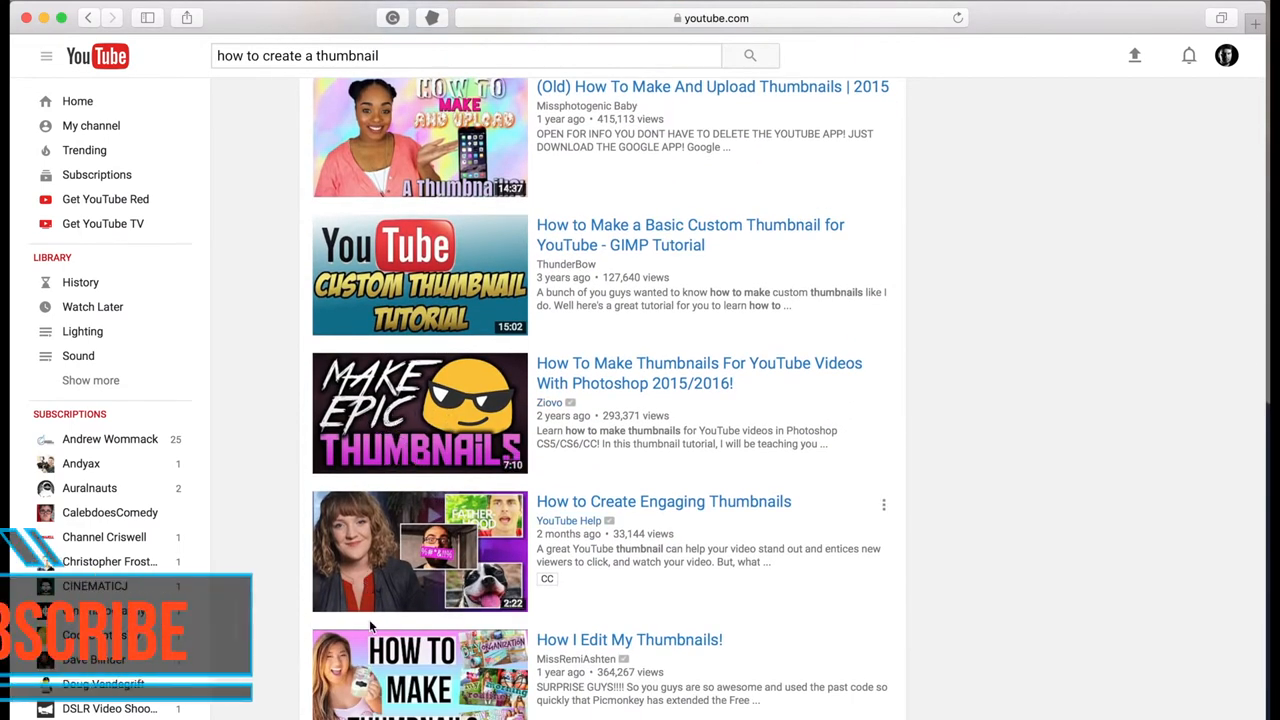
{"action": "scroll", "scroll_direction": "down", "scroll_amount": 3}
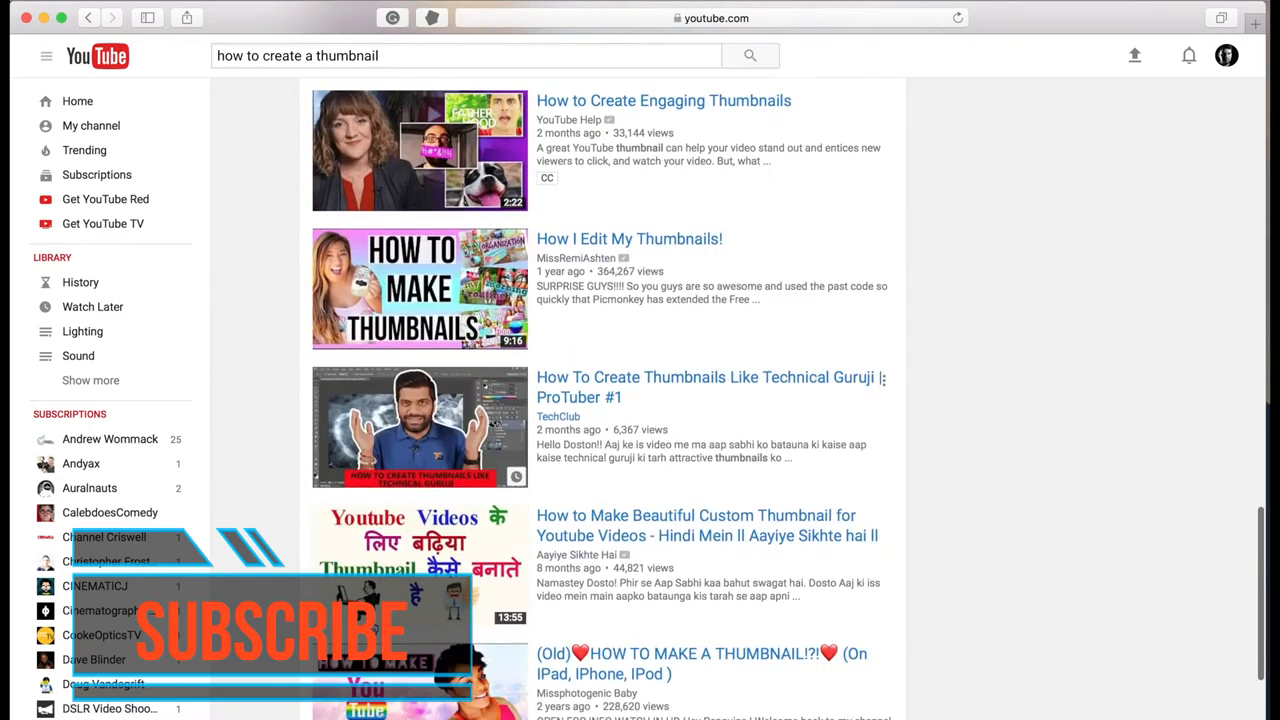
{"action": "scroll", "scroll_direction": "down", "scroll_amount": 3}
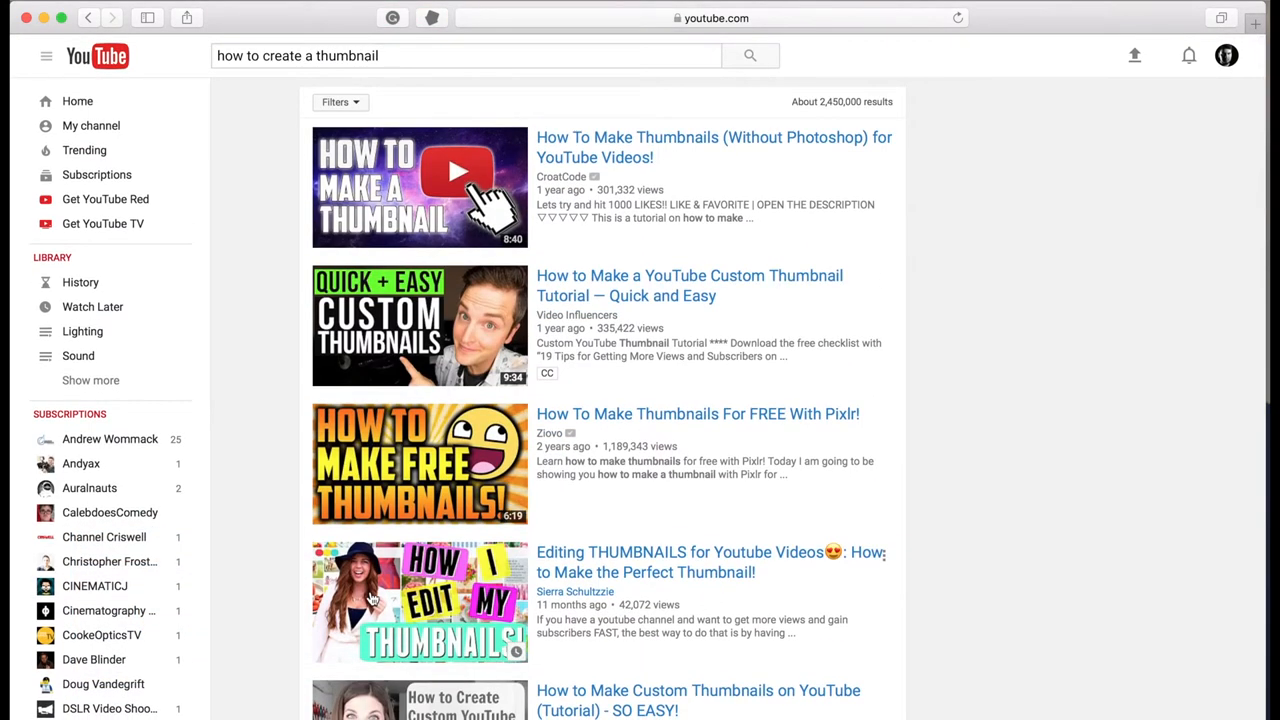
{"action": "scroll", "scroll_direction": "down", "scroll_amount": 3}
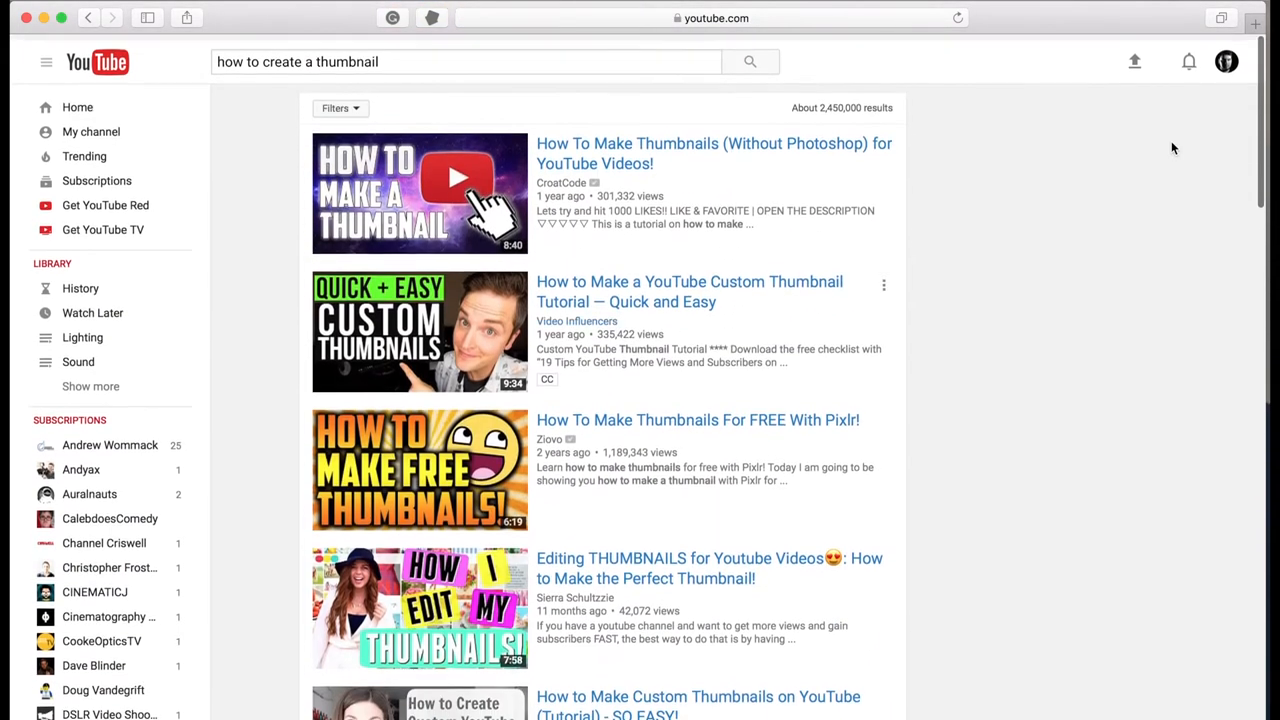
Switch to Canva and browse the design types toward YouTube Thumbnail.
{"action": "left_click", "coordinate": [1252, 18]}
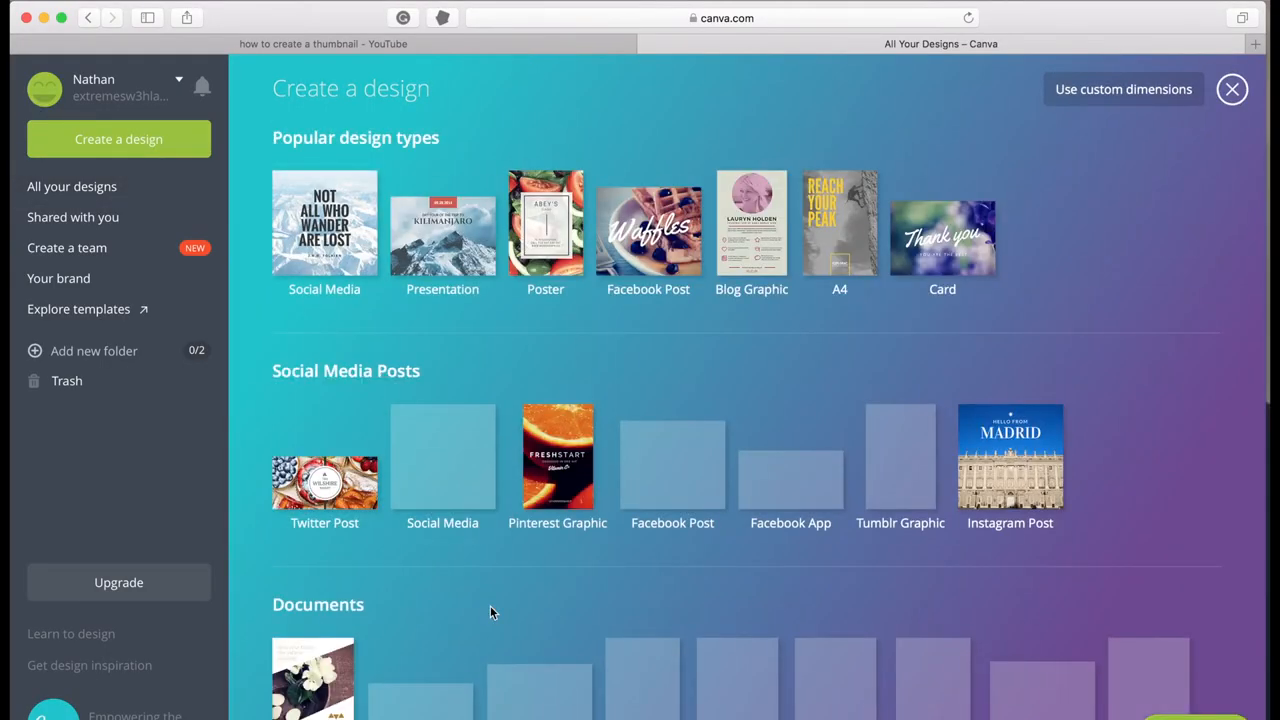
{"action": "scroll", "scroll_direction": "down", "scroll_amount": 3}
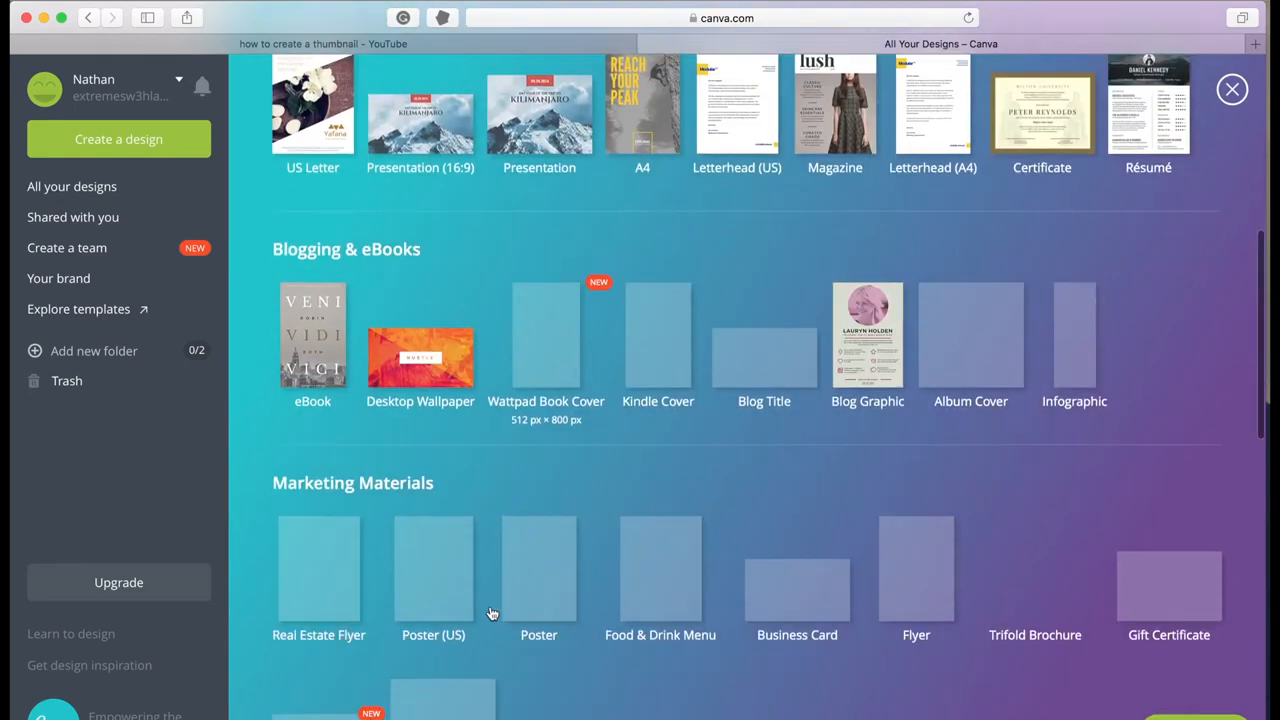
{"action": "scroll", "scroll_direction": "down", "scroll_amount": 3}
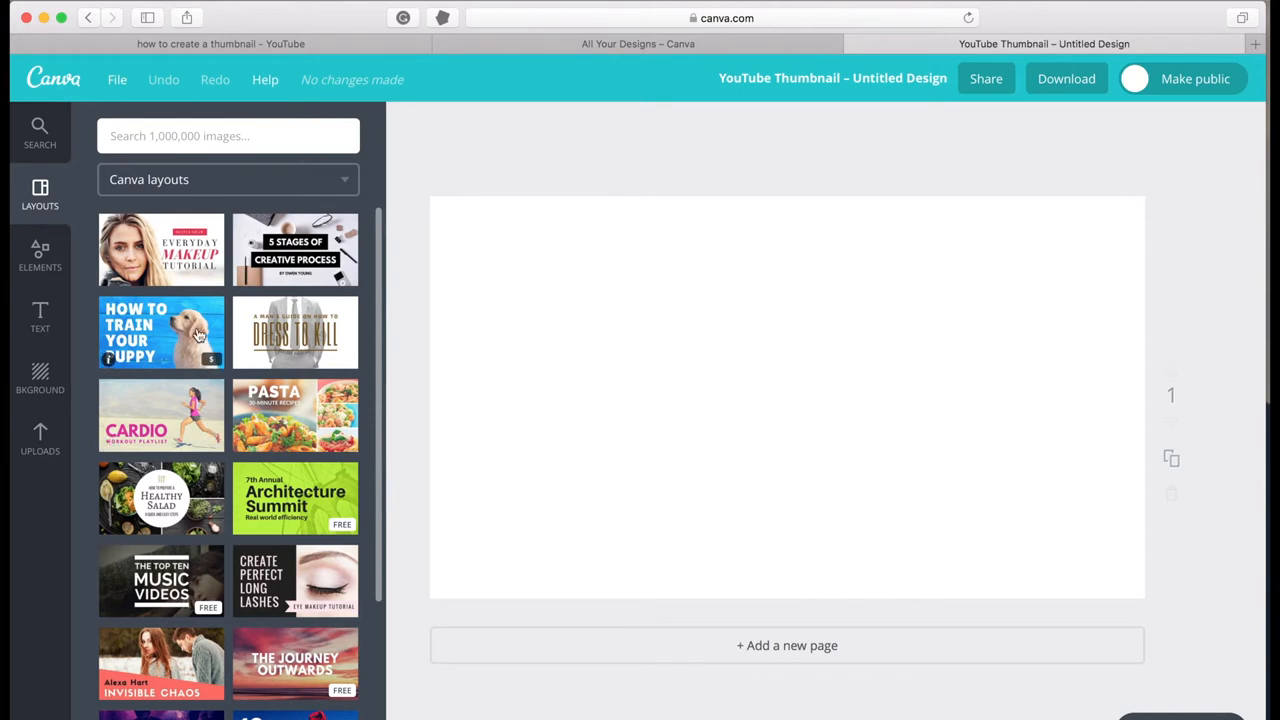
Place the presenter photo and 'How I Make Thumbnails for' text with a YouTube logo.
{"action": "left_click", "coordinate": [160, 498]}
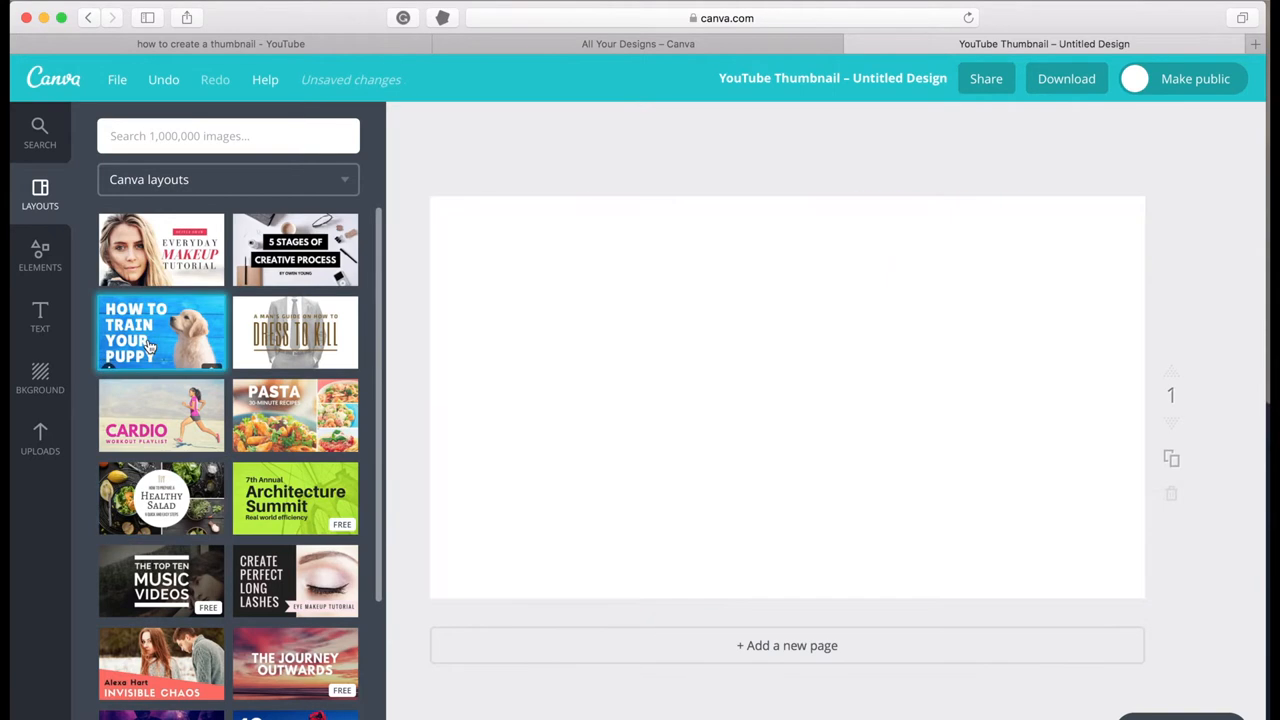
{"action": "left_click", "coordinate": [160, 332]}
{"action": "type", "text": "thumbnail"}
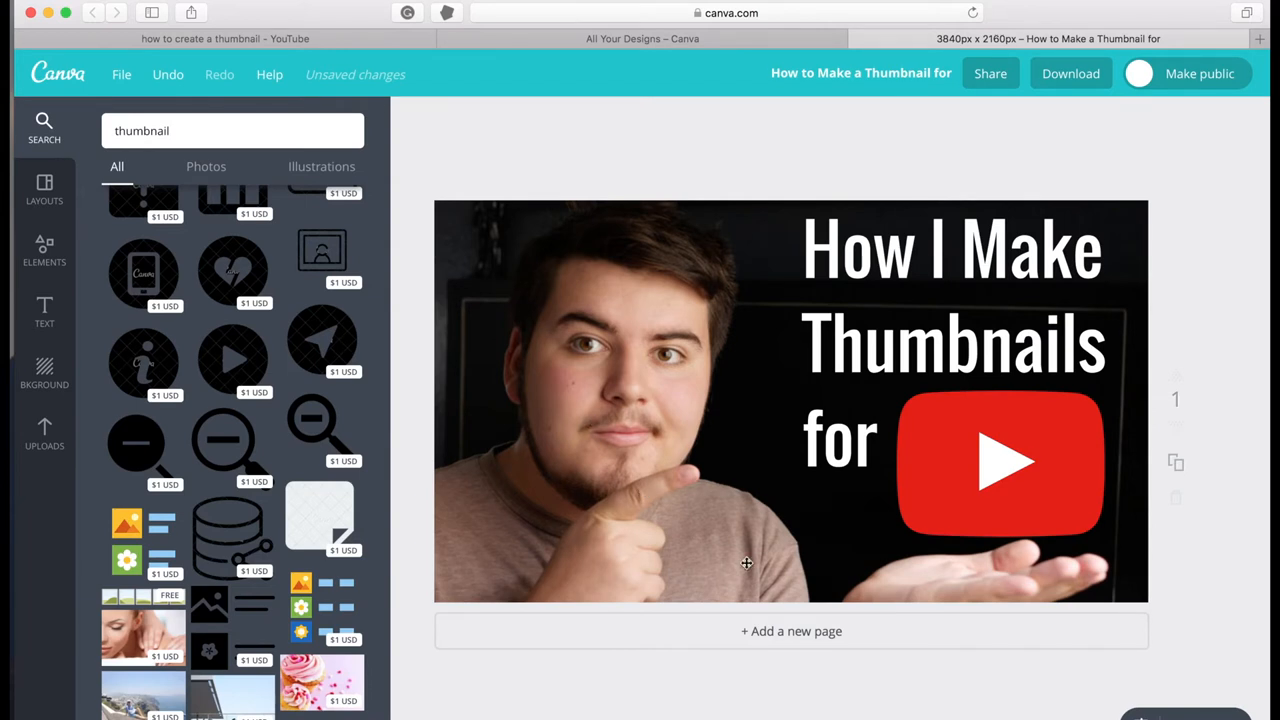
Raise the presenter photo's contrast to +30 in the advanced filter adjustments.
{"action": "left_click", "coordinate": [746, 564]}
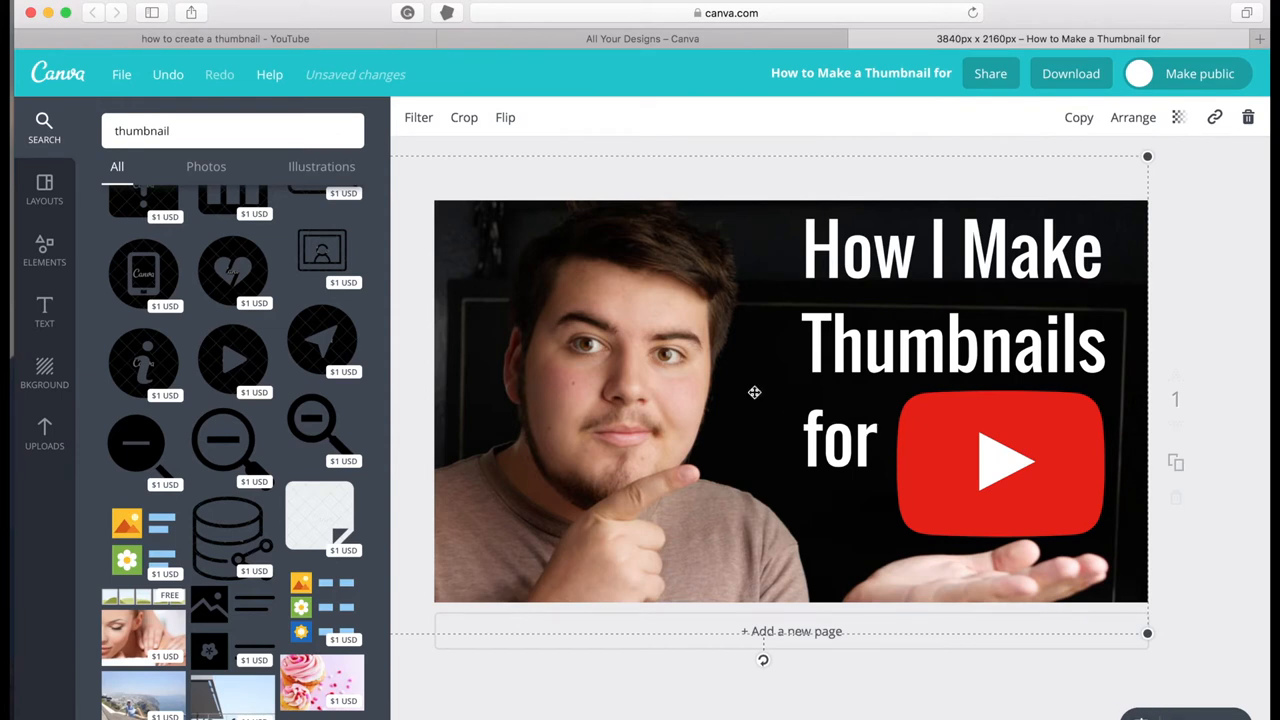
{"action": "mouse_move", "coordinate": [636, 336]}
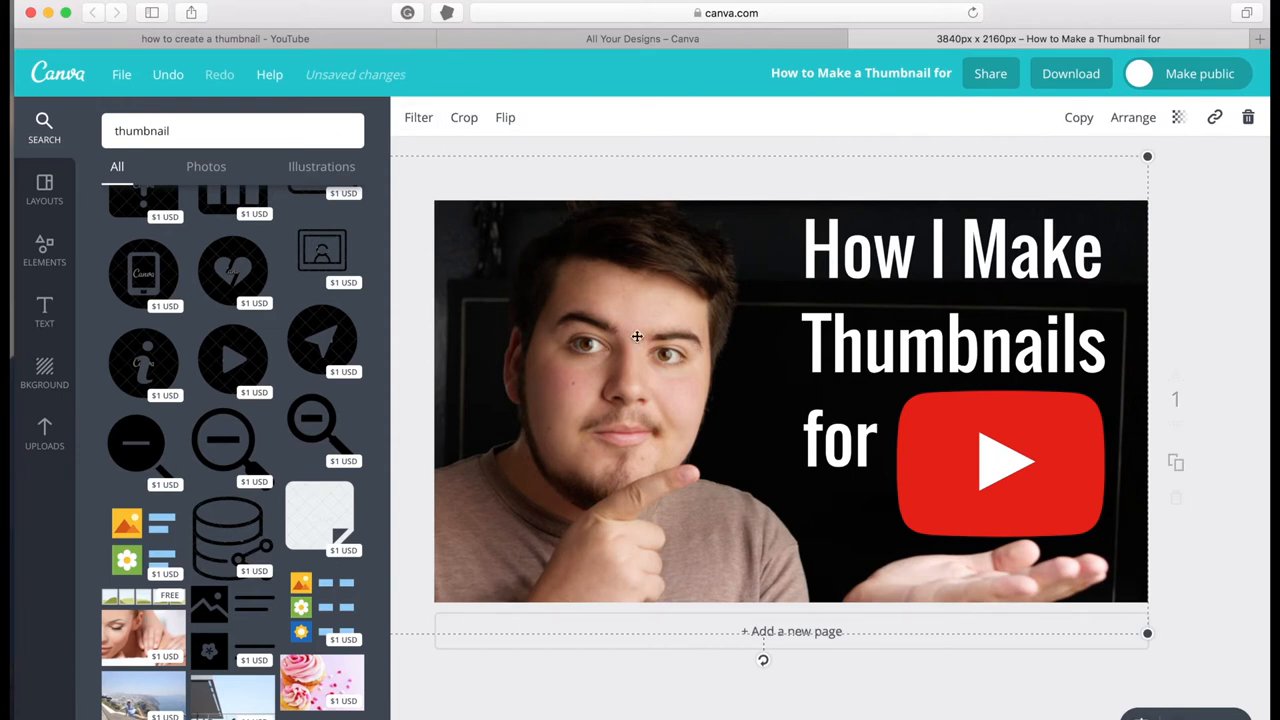
{"action": "left_click", "coordinate": [418, 116]}
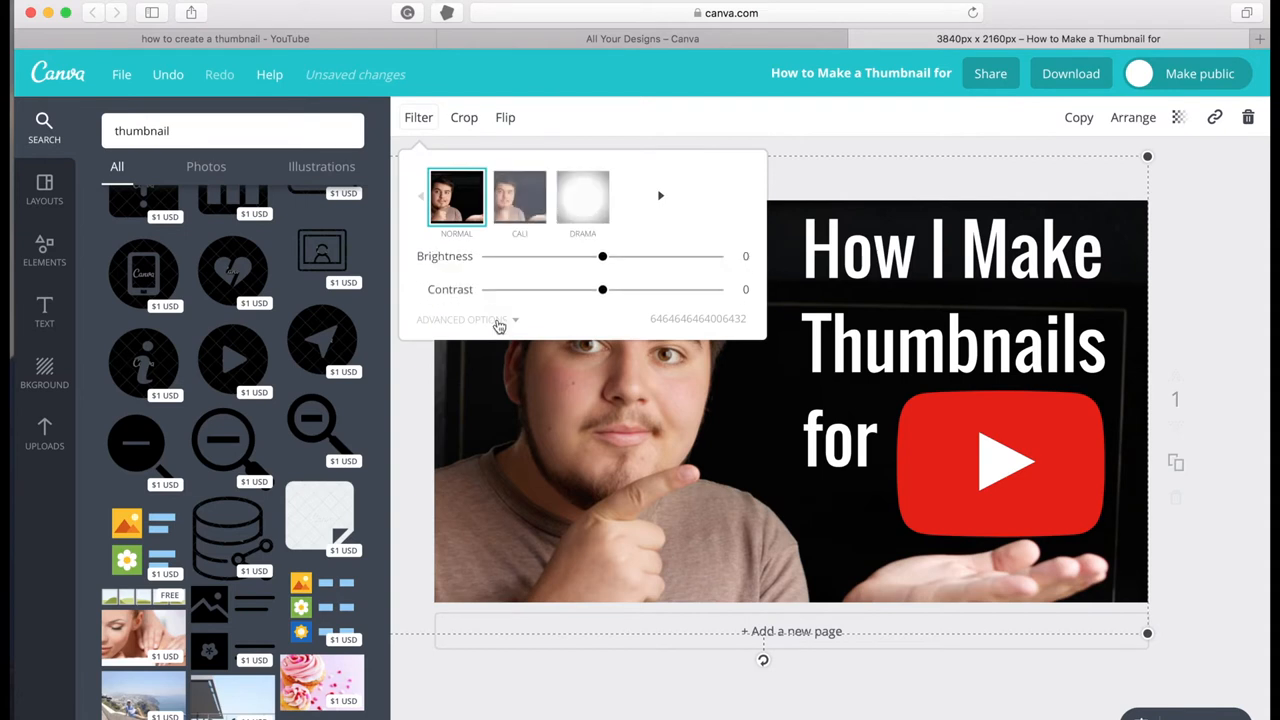
{"action": "left_click", "coordinate": [464, 320]}
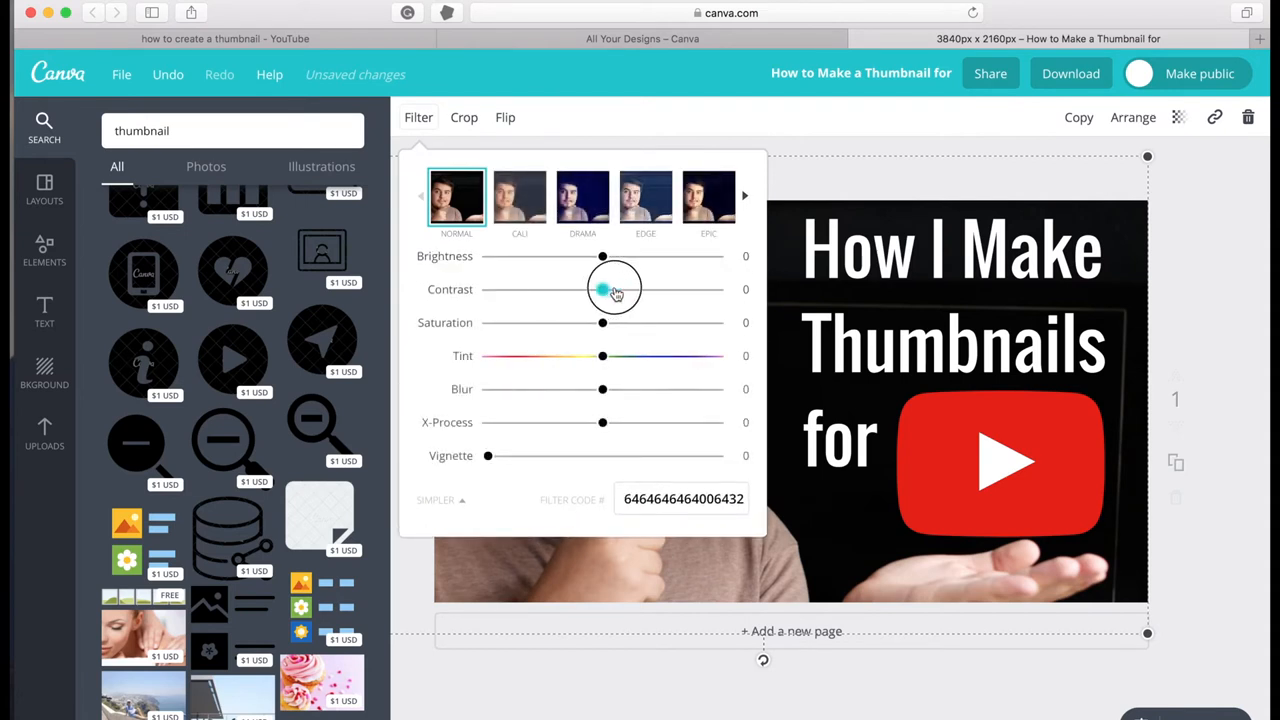
{"action": "left_click_drag", "start_coordinate": [602, 288], "coordinate": [632, 288]}
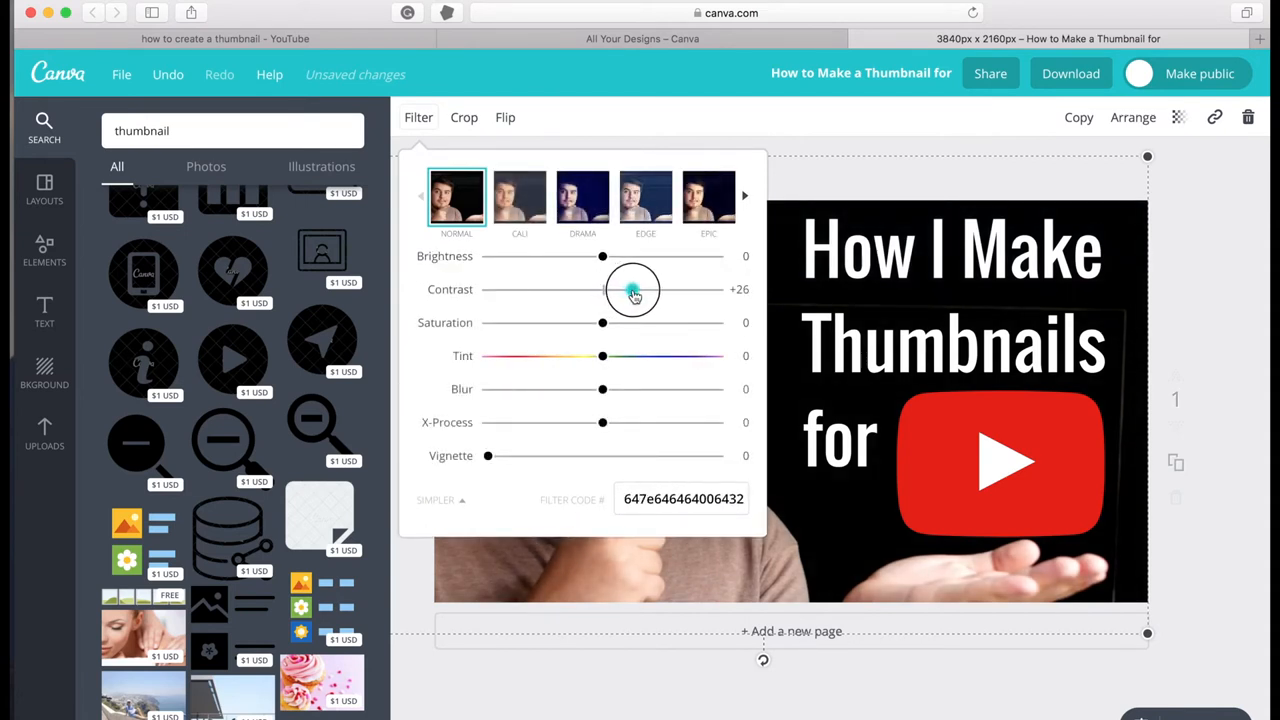
{"action": "left_click_drag", "start_coordinate": [632, 288], "coordinate": [636, 288]}
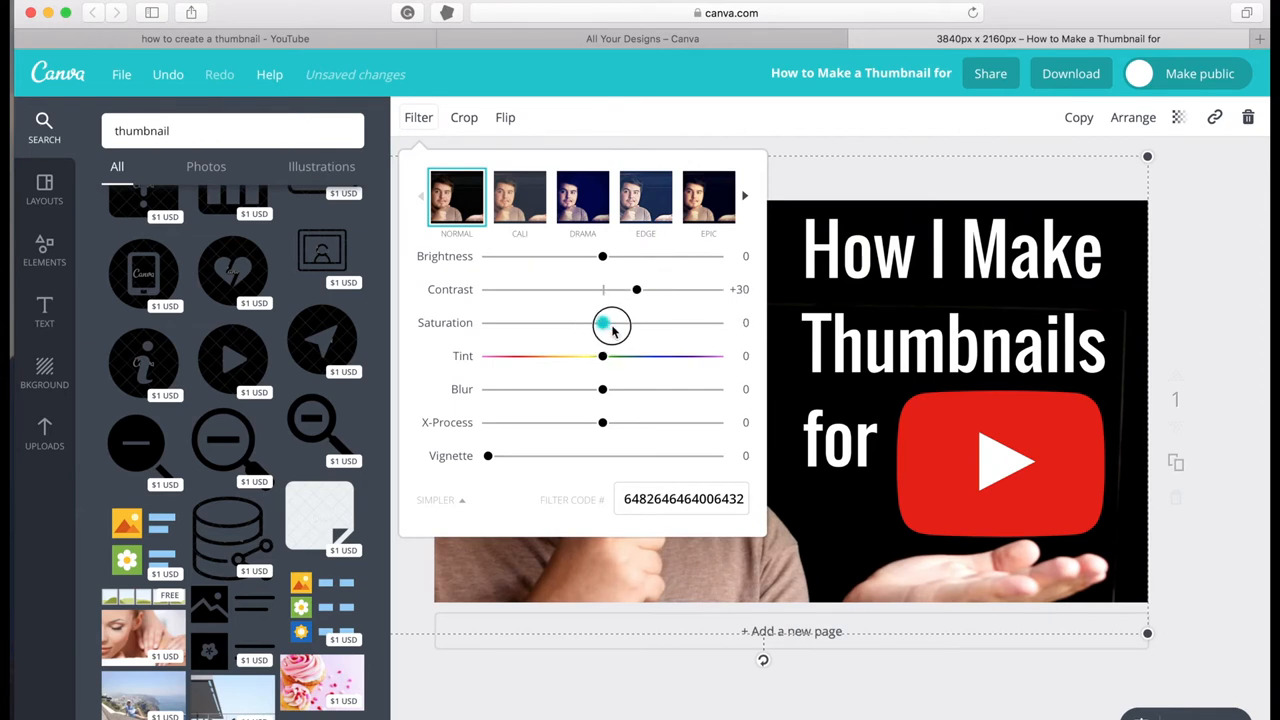
{"action": "left_click_drag", "start_coordinate": [602, 322], "coordinate": [612, 322]}
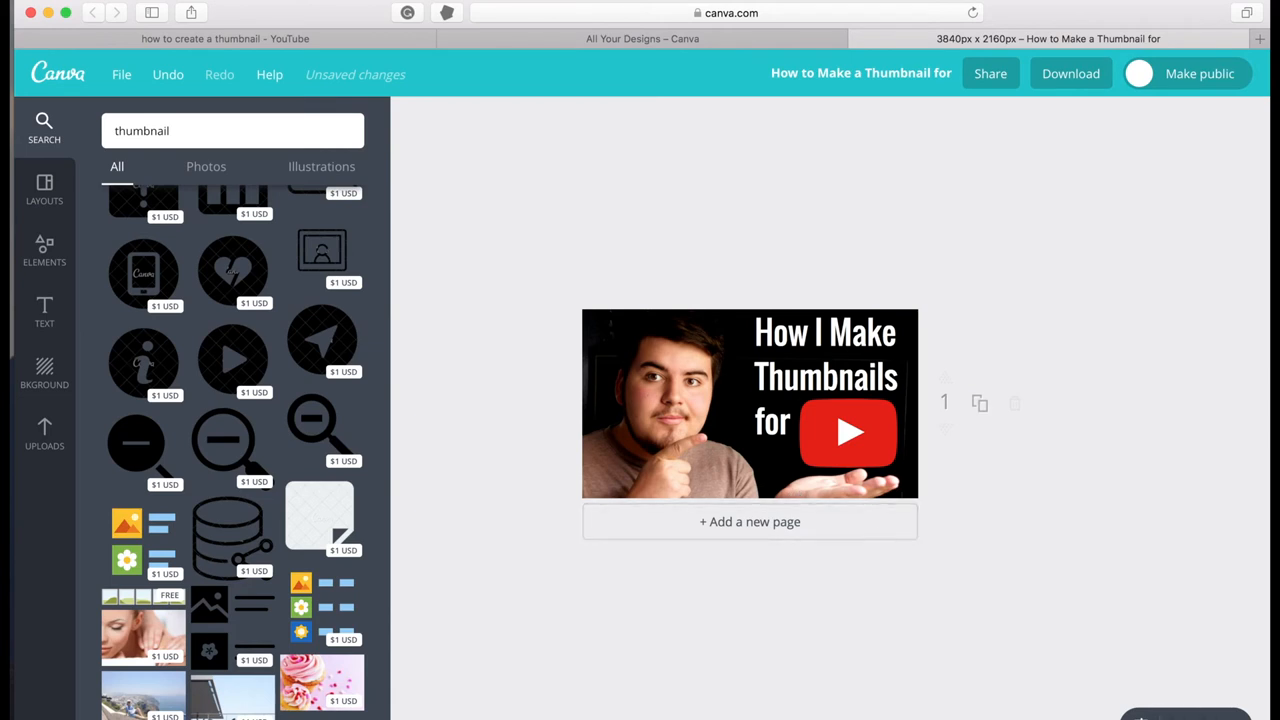
{"action": "mouse_move", "coordinate": [958, 628]}
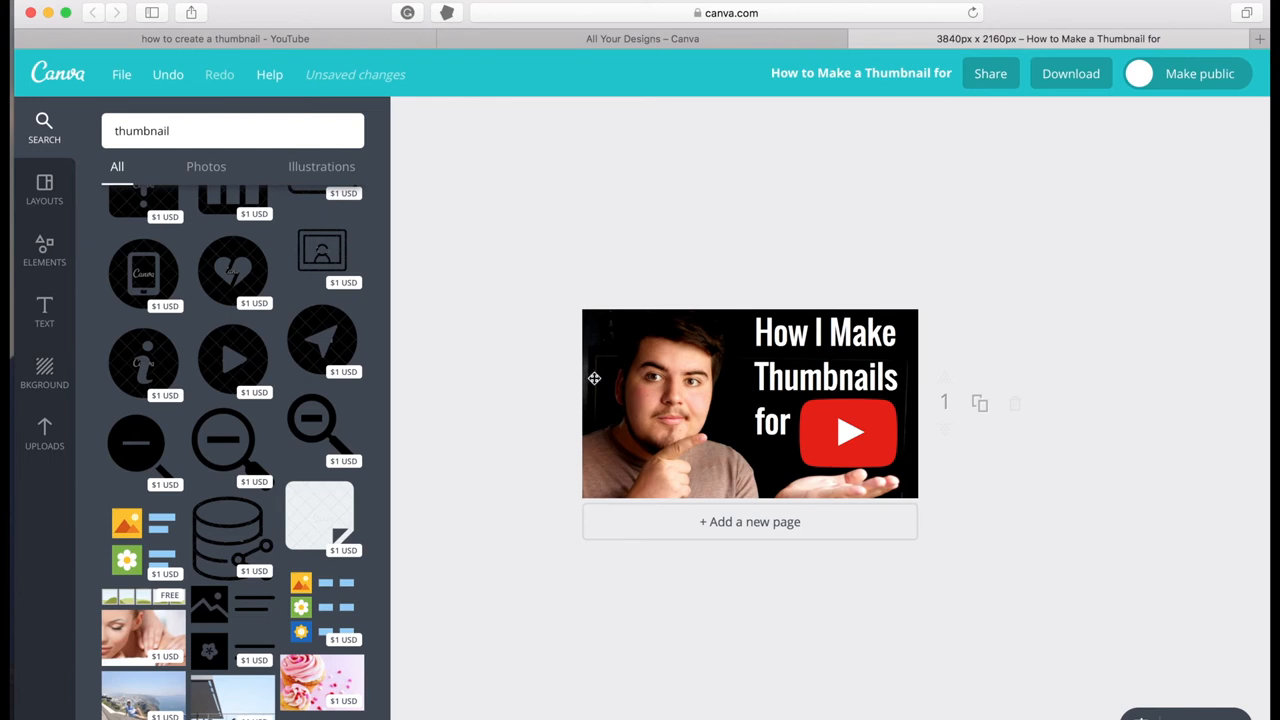
{"action": "mouse_move", "coordinate": [856, 680]}
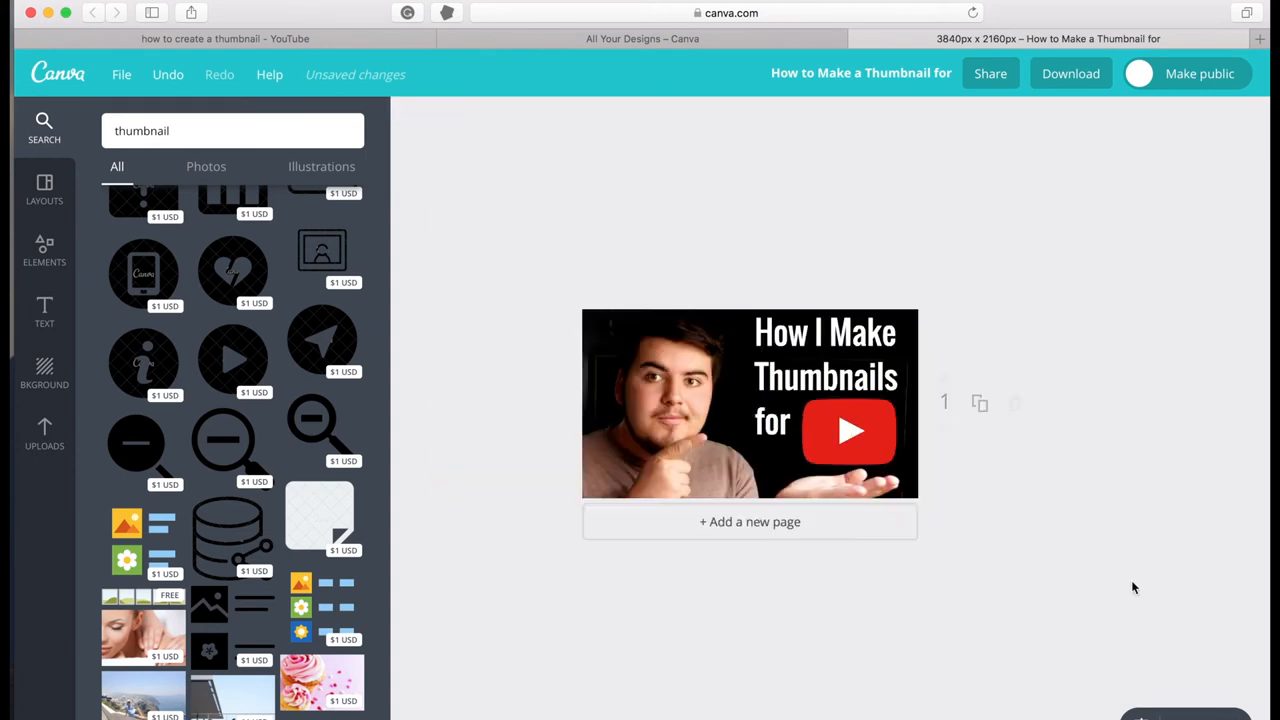
Download the finished thumbnail as a PNG (Recommended) image.
{"action": "left_click", "coordinate": [44, 374]}
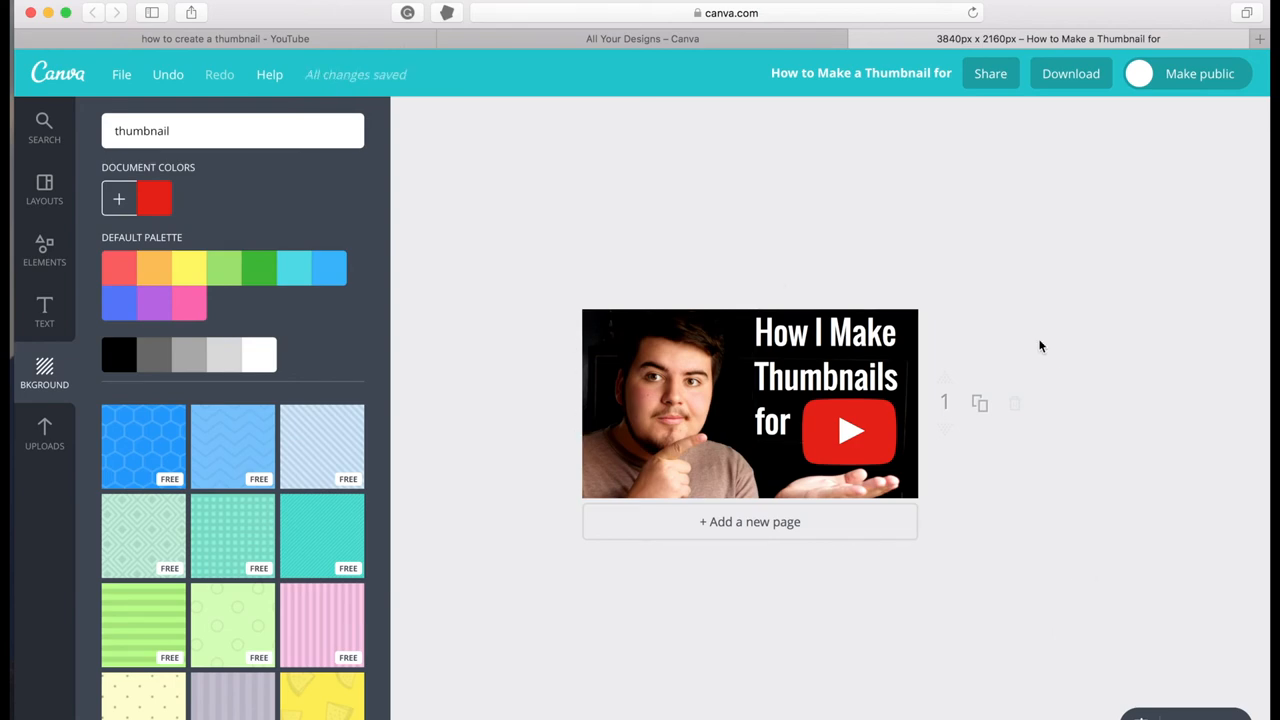
{"action": "left_click", "coordinate": [1070, 72]}
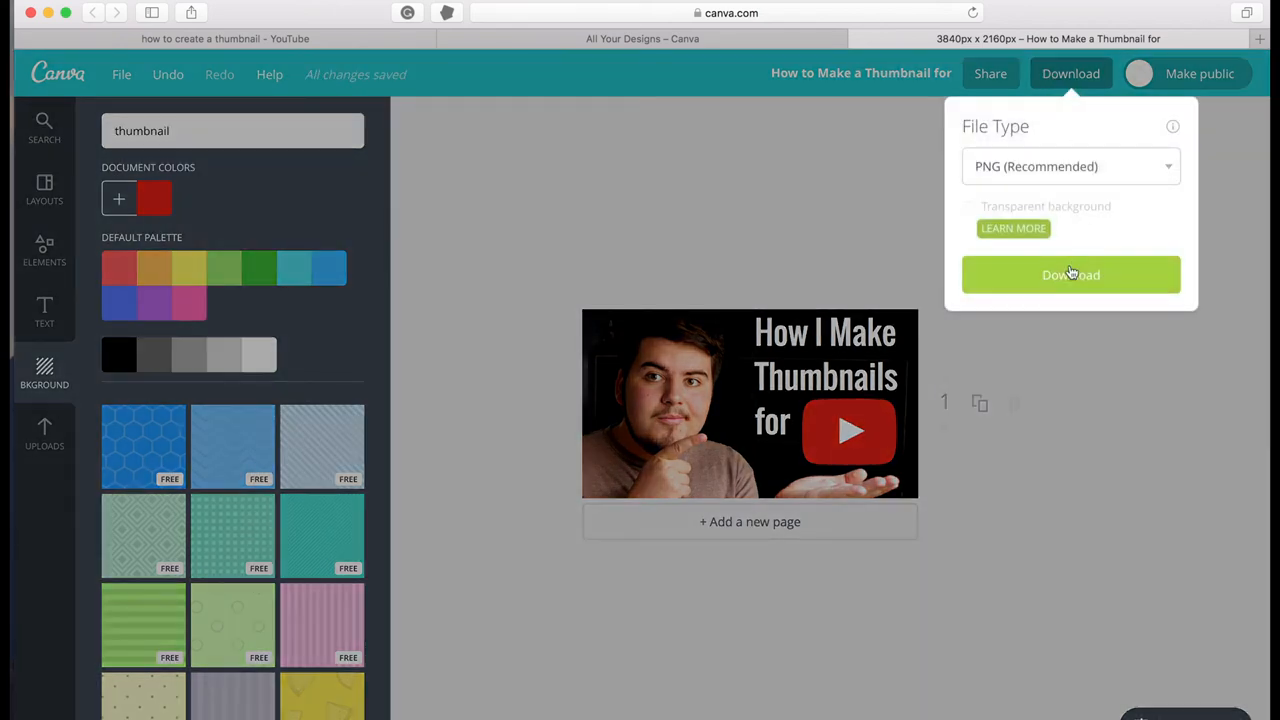
{"action": "left_click", "coordinate": [1070, 276]}
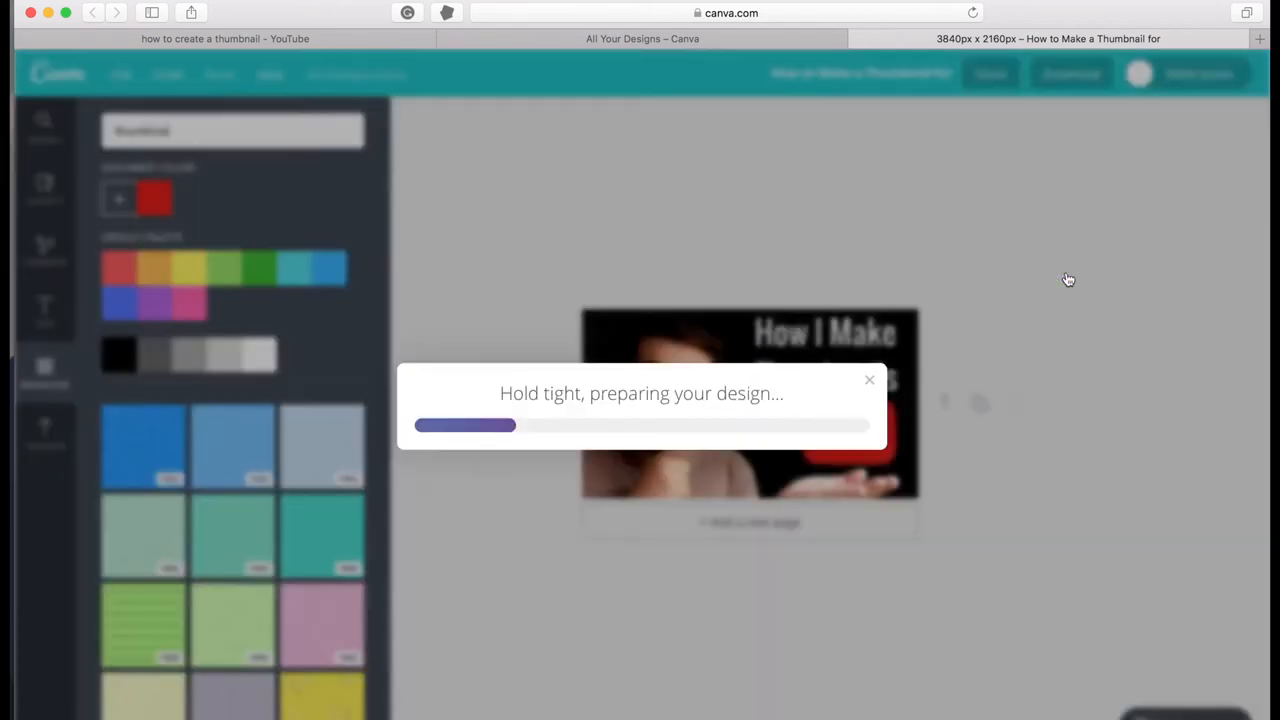